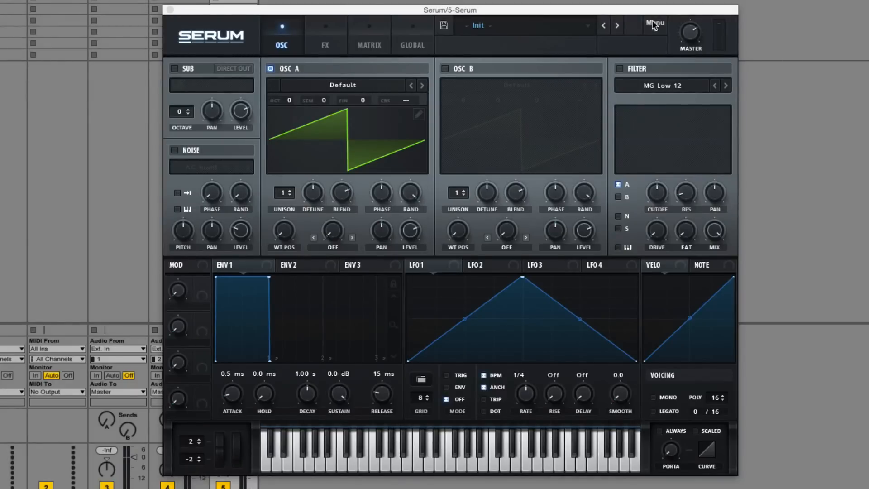
pyautogui.moveTo(557, 178)
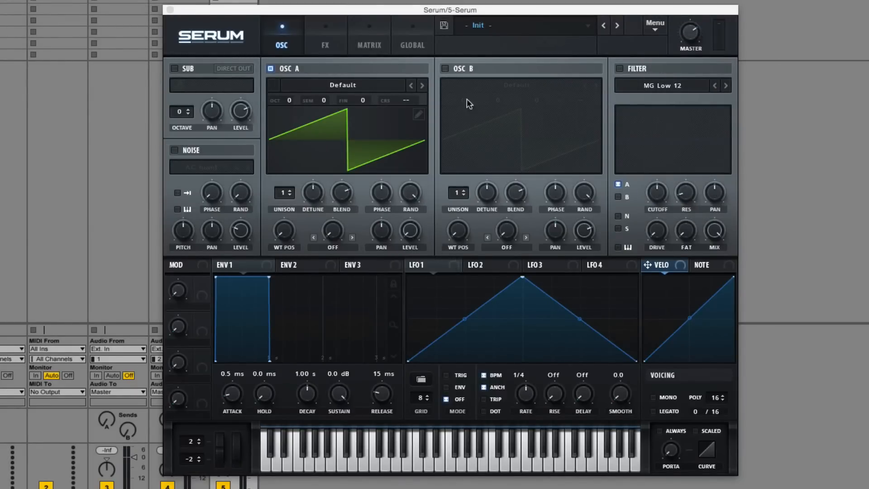
# - Raise the second saw oscillator's unison count to 5 voices
pyautogui.moveTo(457, 193); pyautogui.dragTo(458, 178)
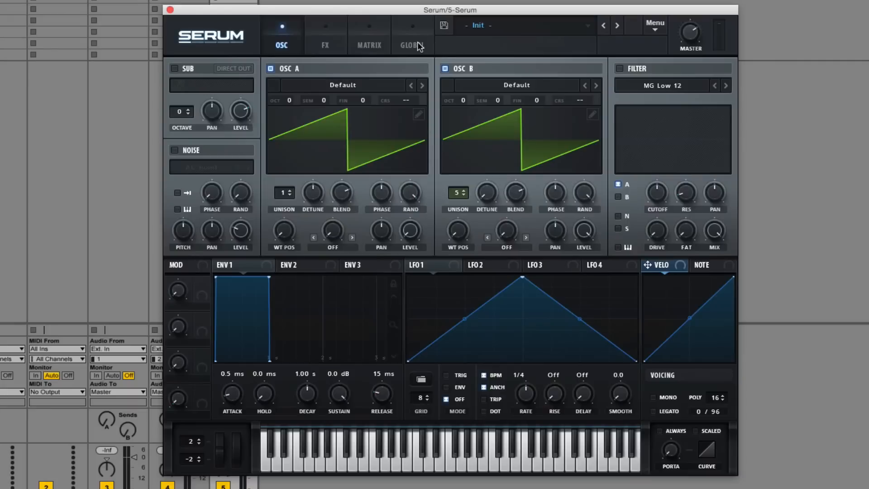
pyautogui.click(412, 45)
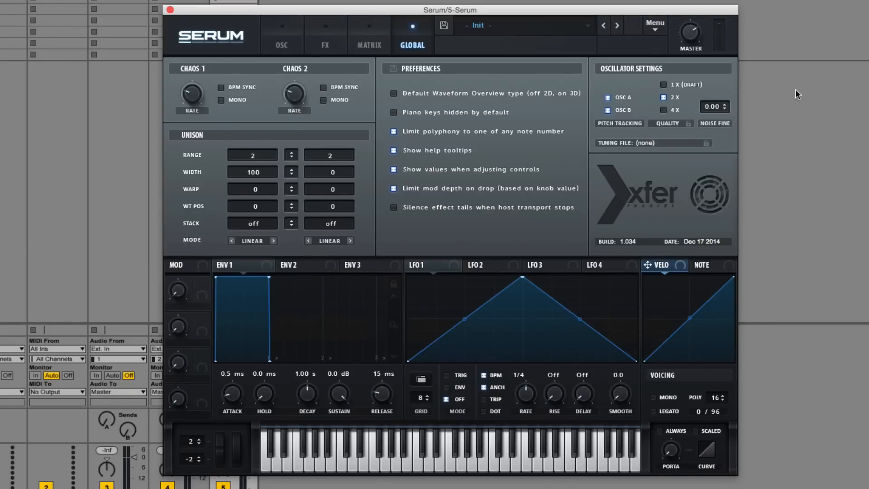
pyautogui.click(281, 34)
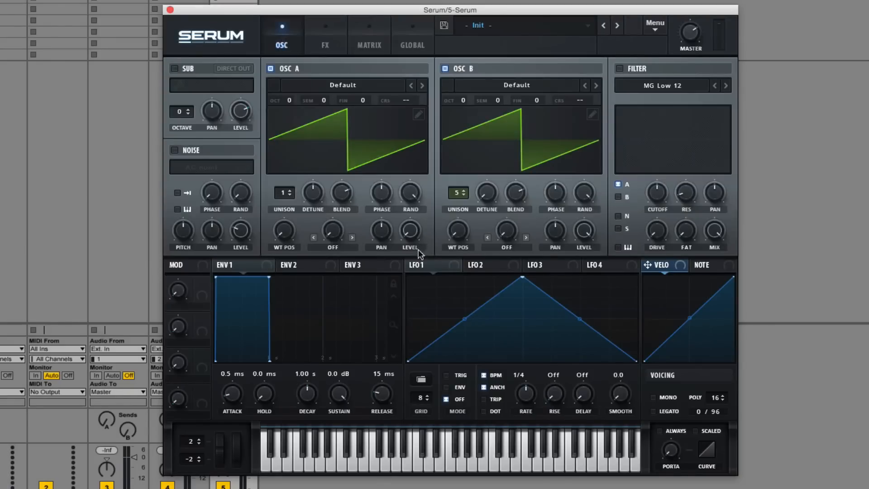
# - Route the square-shaped, 2-bar LFO 1 to both oscillator Level knobs
pyautogui.click(420, 380)
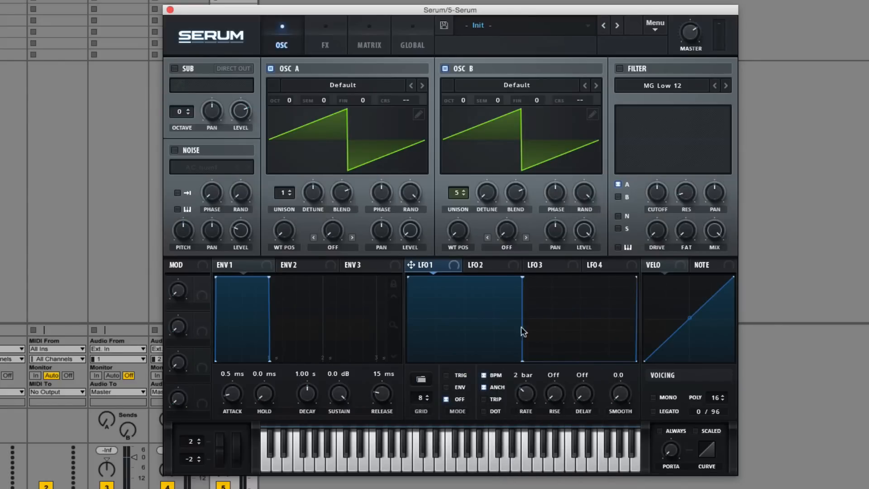
pyautogui.moveTo(412, 268)
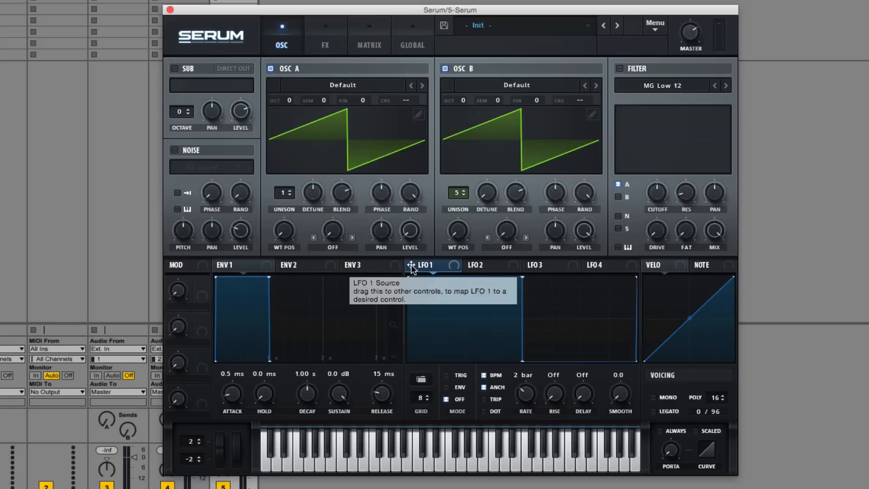
pyautogui.moveTo(425, 265); pyautogui.dragTo(409, 229)
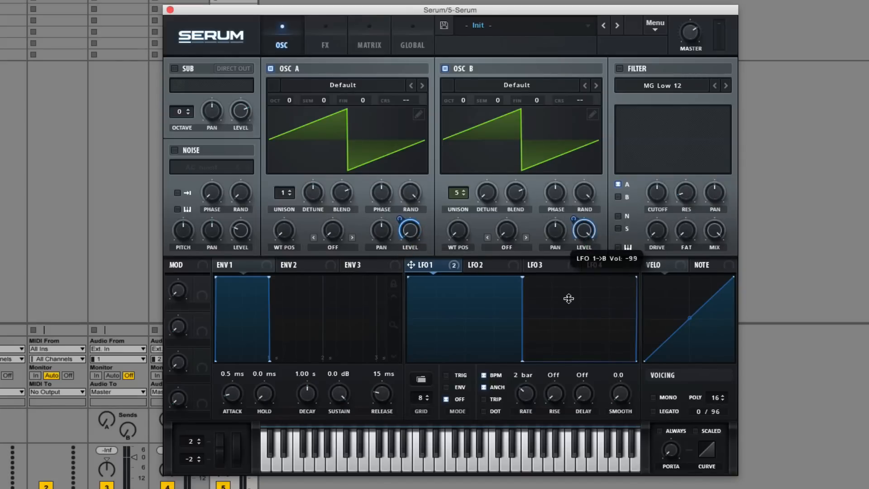
pyautogui.moveTo(580, 331)
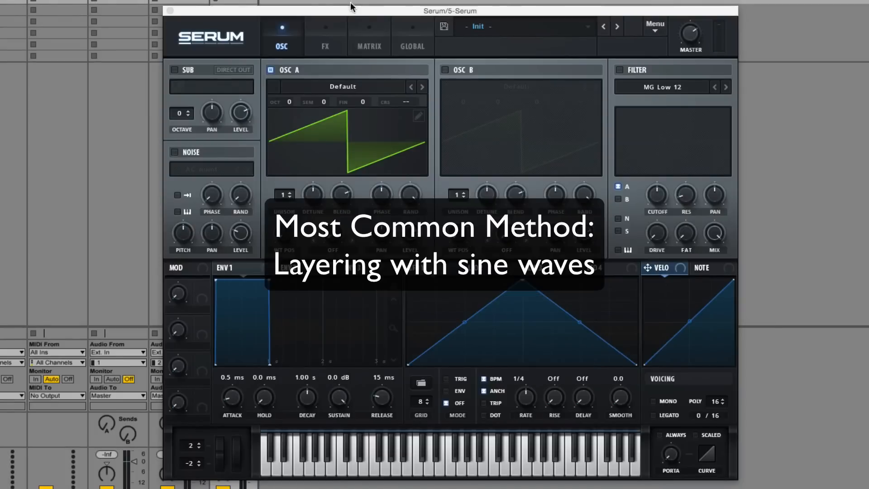
pyautogui.moveTo(179, 77)
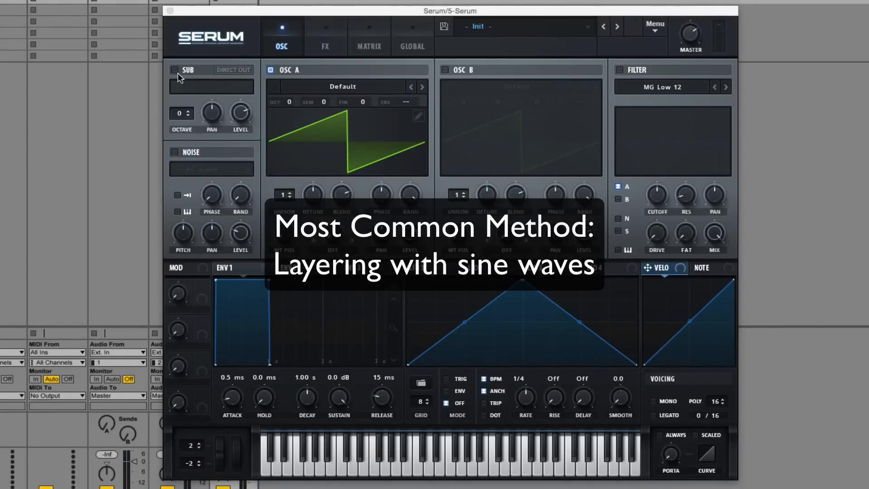
# - Switch on the sine sub oscillator and fine-tune its level, trying around 30% and full
pyautogui.click(174, 69)
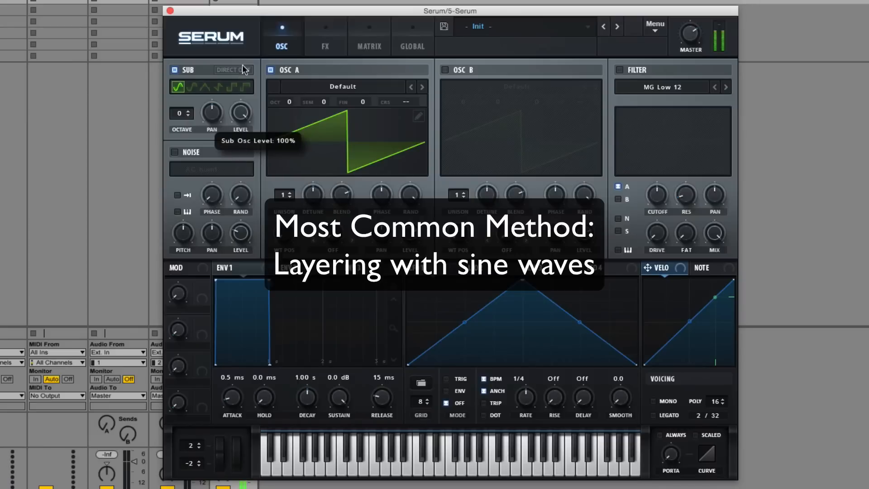
pyautogui.moveTo(241, 114); pyautogui.dragTo(241, 128)
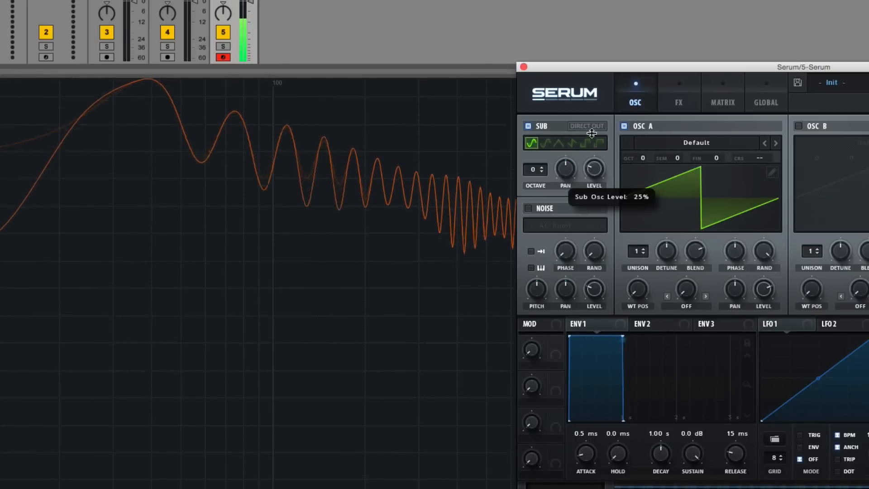
pyautogui.moveTo(594, 166); pyautogui.dragTo(594, 194)
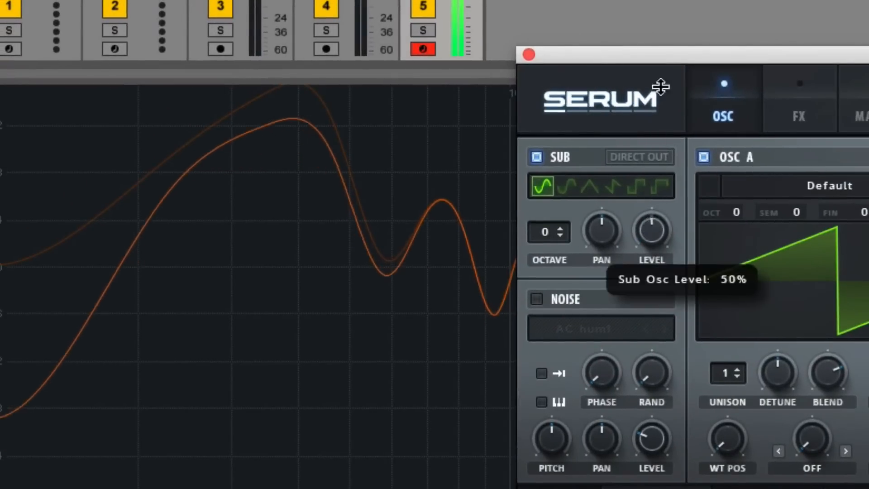
pyautogui.moveTo(652, 229); pyautogui.dragTo(651, 261)
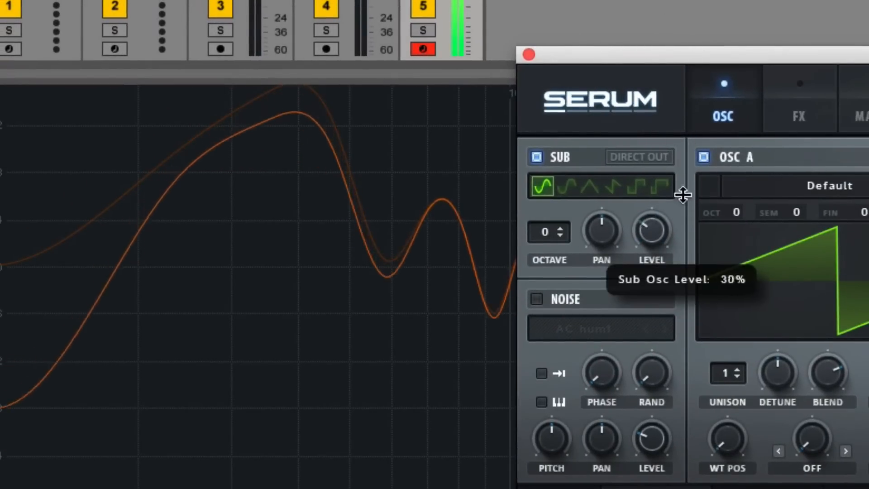
pyautogui.moveTo(652, 230); pyautogui.dragTo(651, 188)
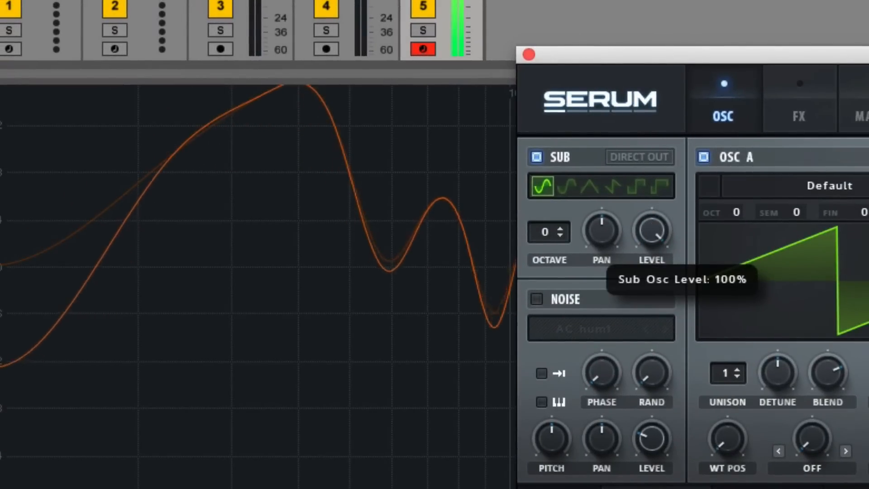
pyautogui.moveTo(652, 230); pyautogui.dragTo(652, 266)
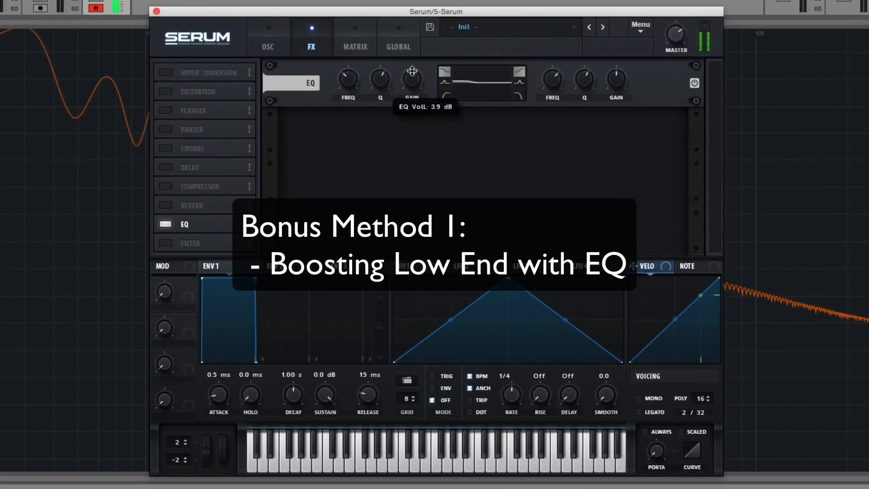
# - Adjust the EQ low band gain and move its frequency down to 42 Hz
pyautogui.moveTo(412, 77); pyautogui.dragTo(411, 97)
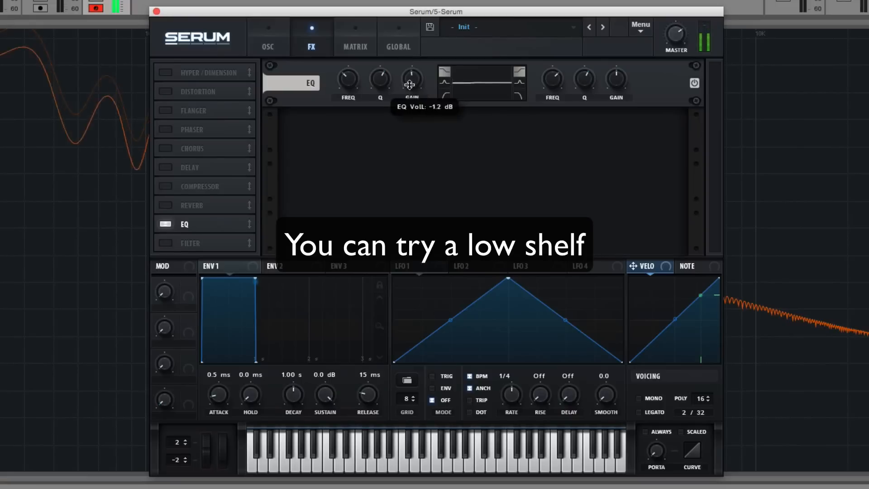
pyautogui.moveTo(408, 84); pyautogui.dragTo(447, 92)
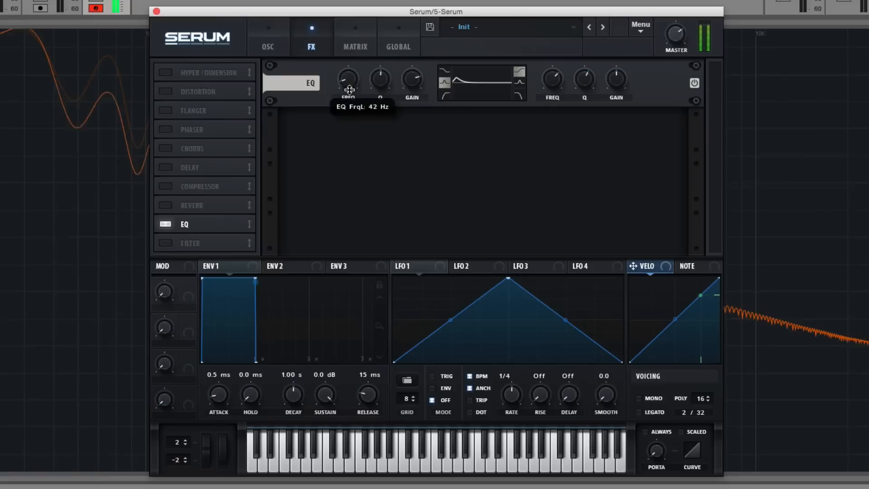
pyautogui.moveTo(412, 77)
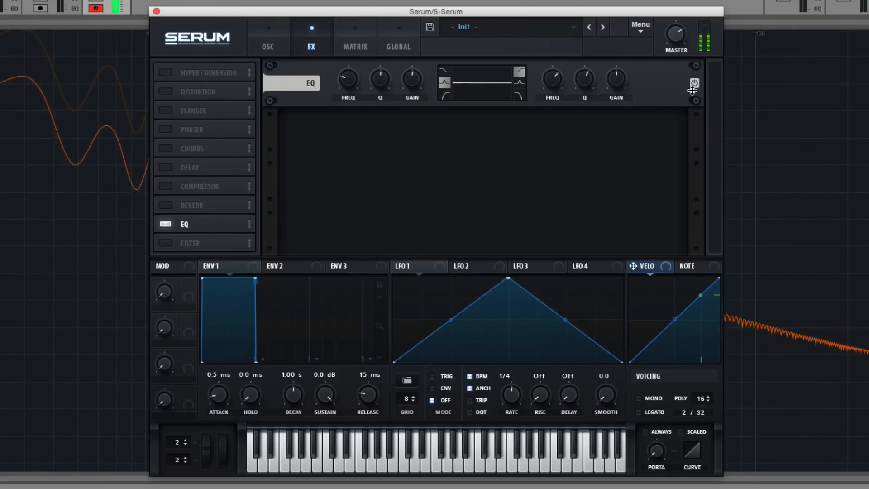
# - Turn the EQ off, choose the Add Bass filter type, and raise its variation amount
pyautogui.click(268, 37)
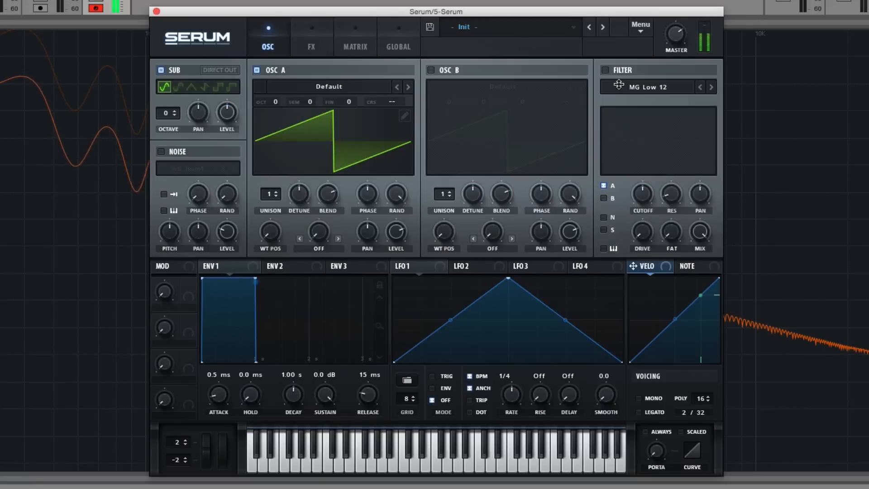
pyautogui.click(647, 86)
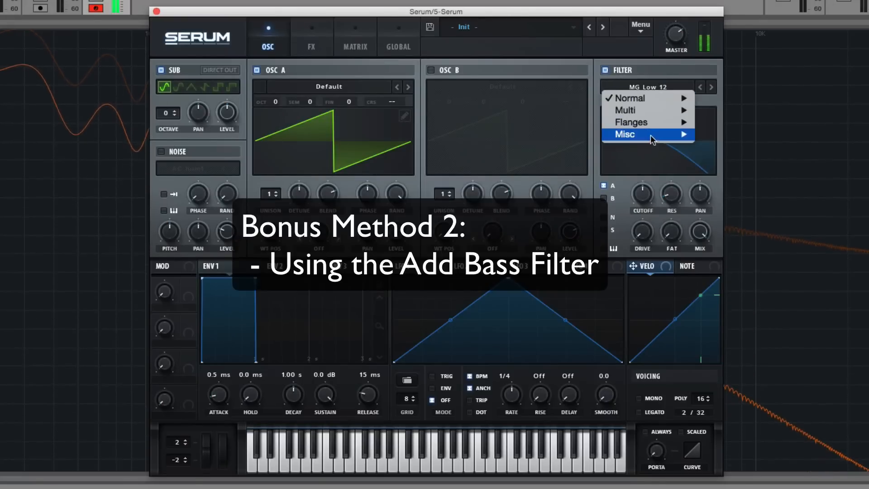
pyautogui.moveTo(651, 134)
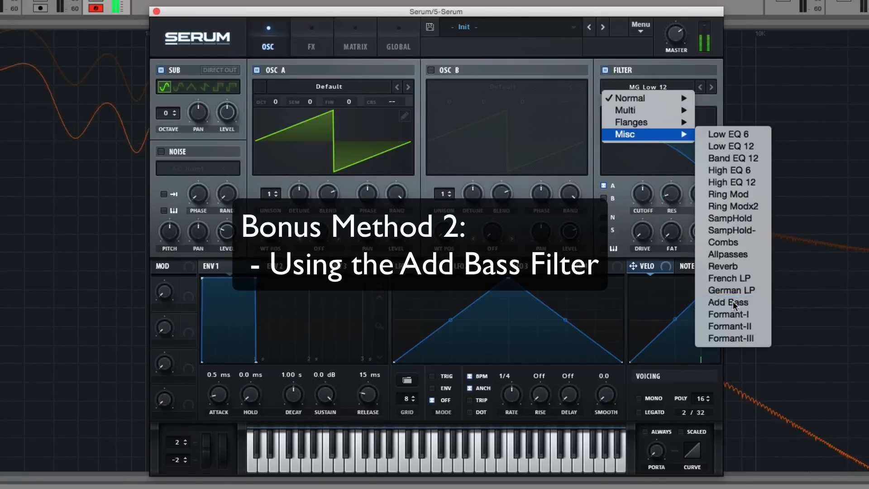
pyautogui.click(728, 302)
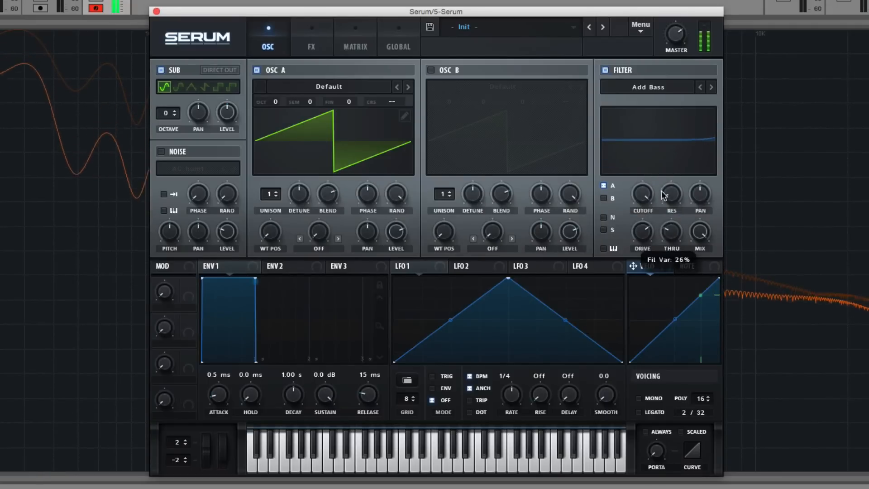
pyautogui.moveTo(664, 195); pyautogui.dragTo(669, 178)
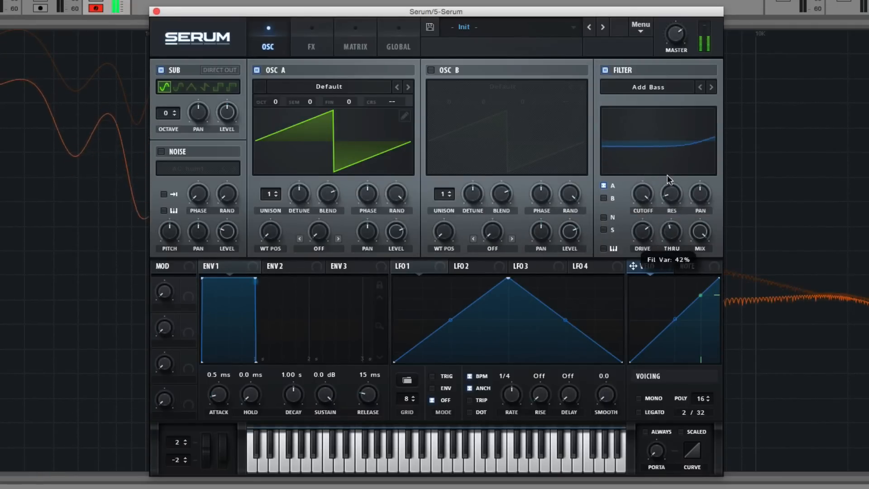